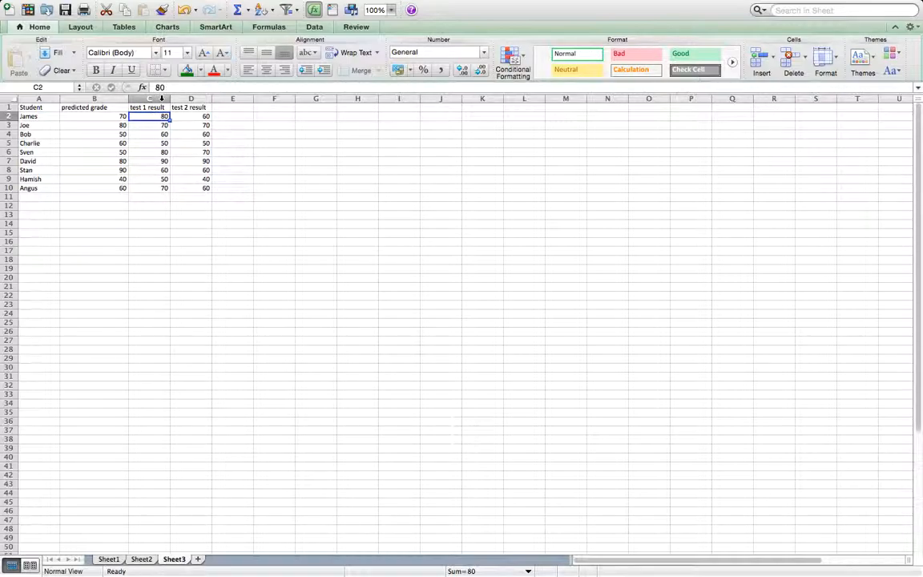
mouse_move(154, 116)
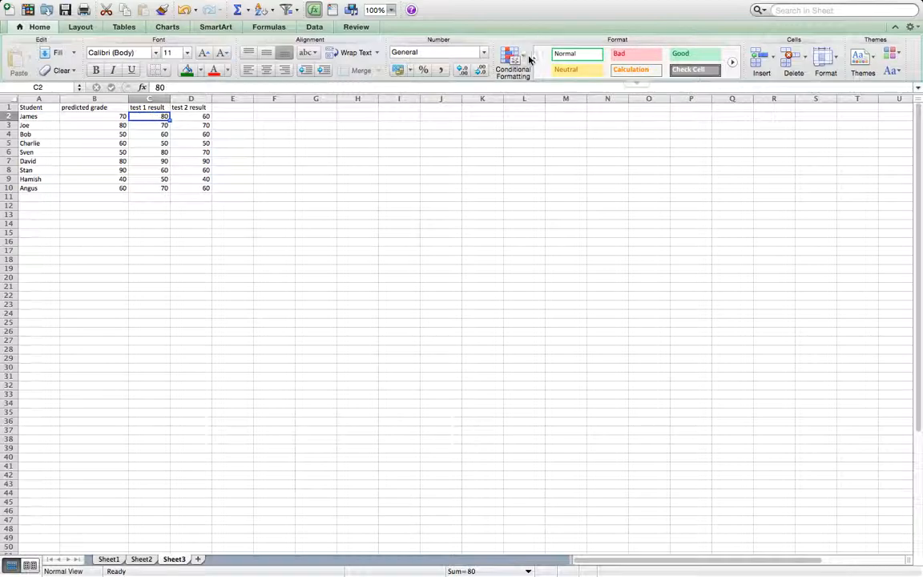
- Start a Greater Than highlight rule for the test 1 result in C2
left_click(512, 61)
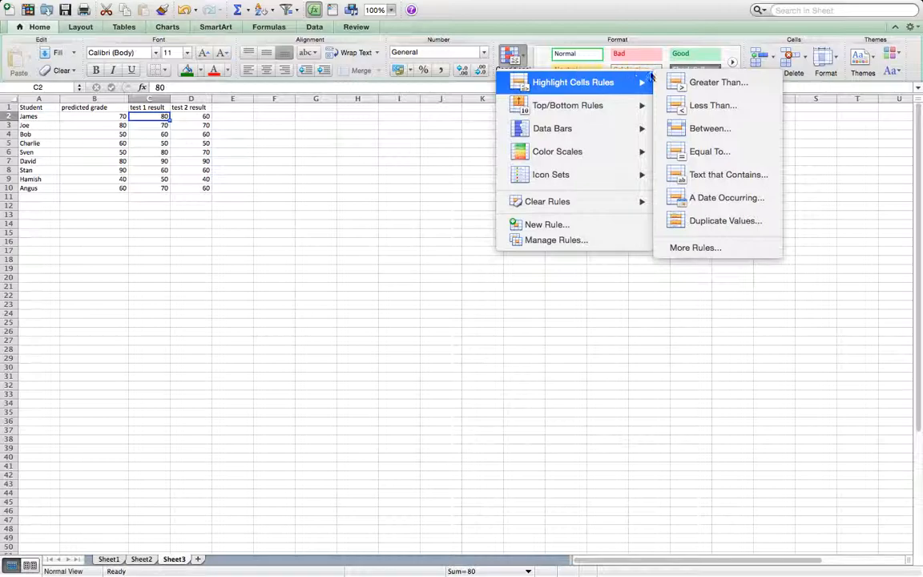
mouse_move(718, 82)
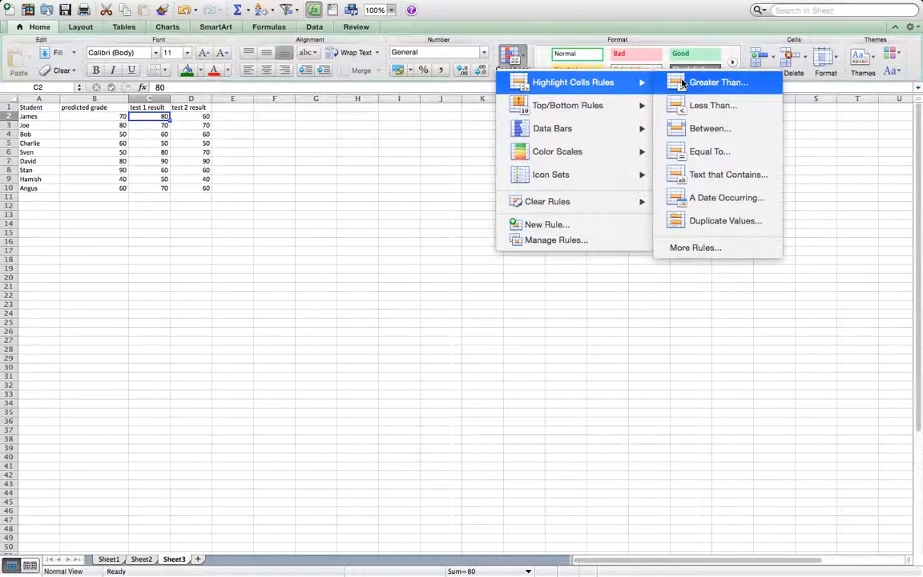
left_click(717, 82)
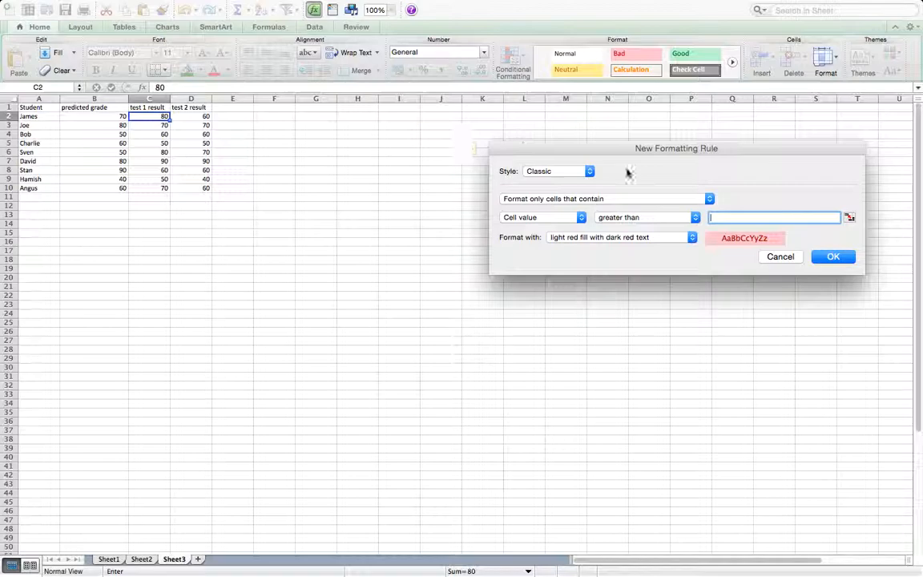
- Apply green fill with dark green text when C2 exceeds =b2
left_click(692, 237)
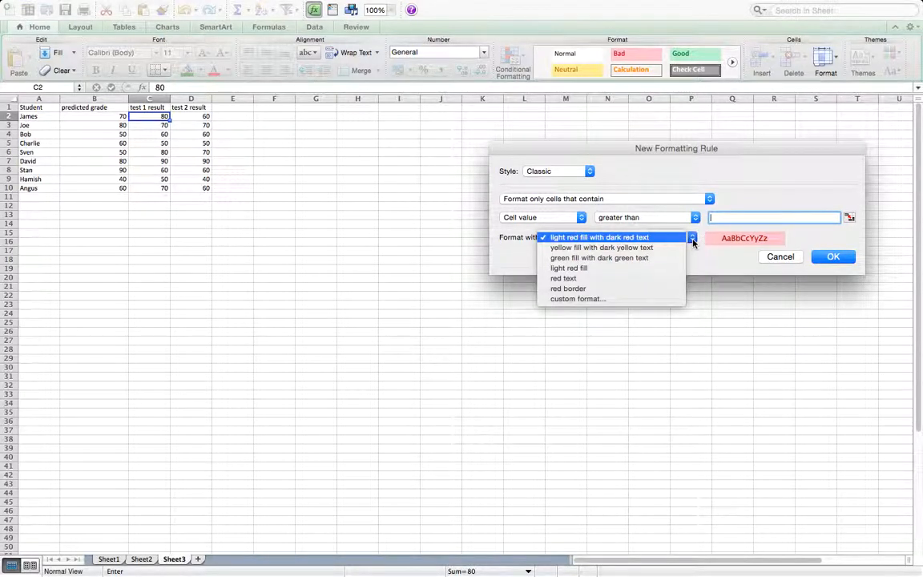
left_click(599, 256)
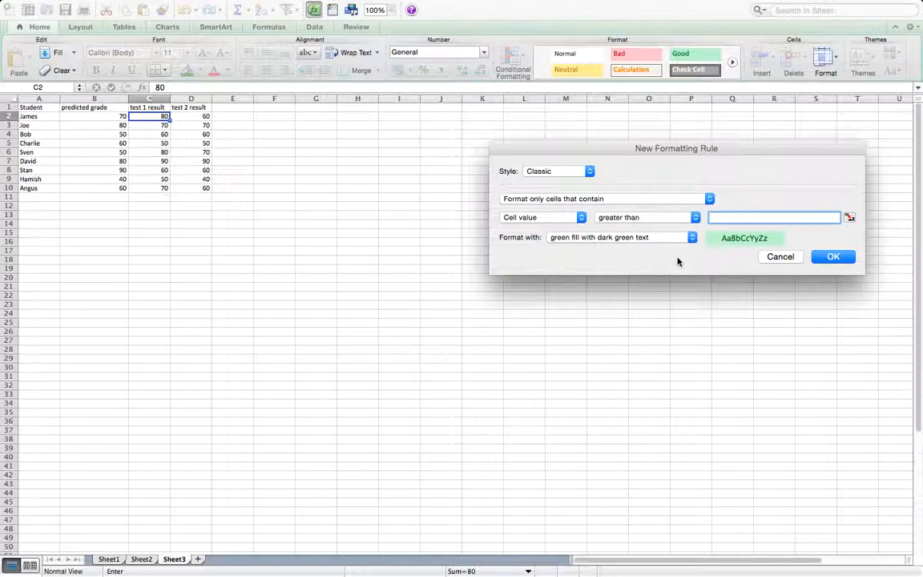
type("=")
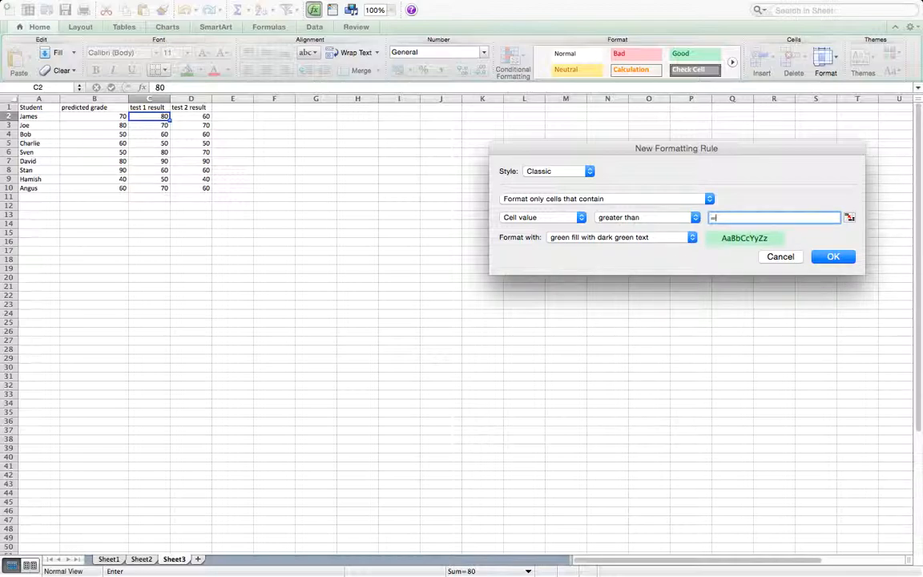
type("b2")
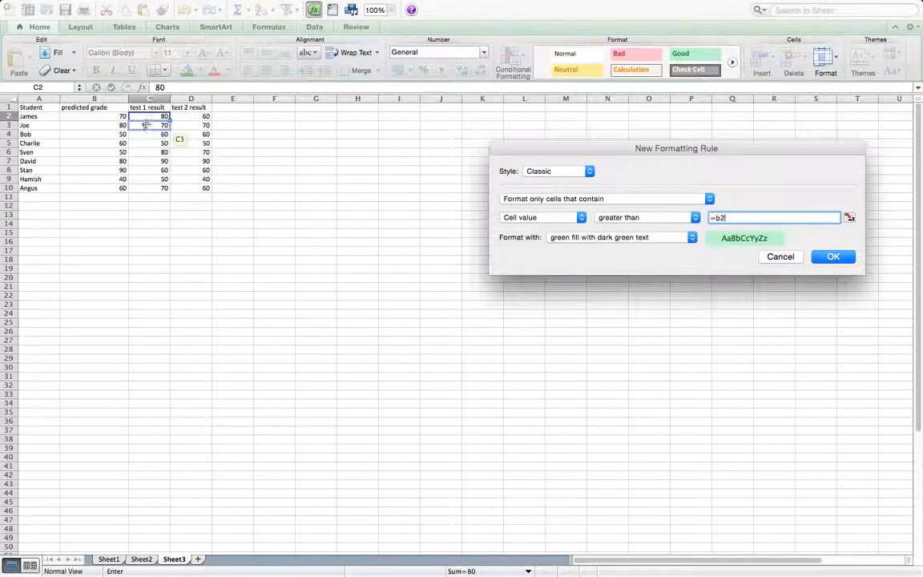
left_click(93, 115)
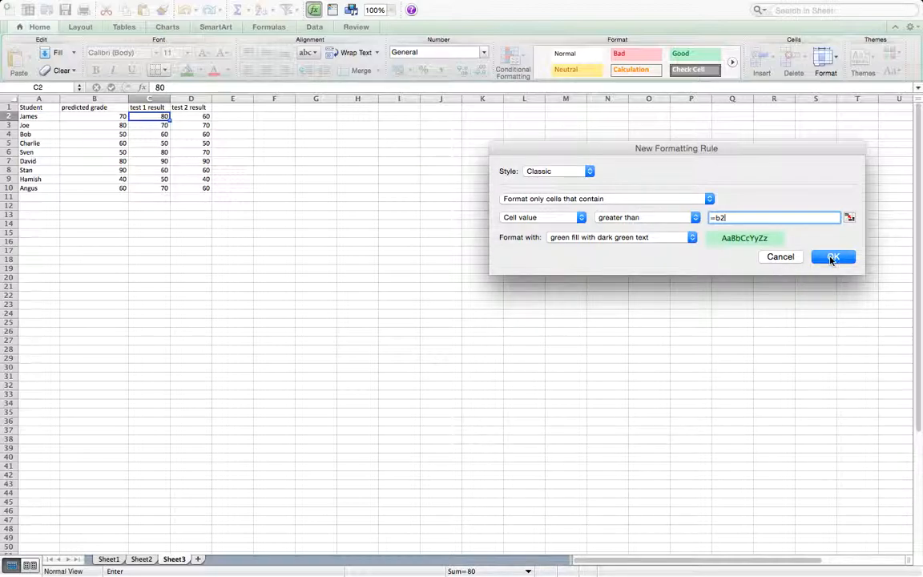
left_click(833, 256)
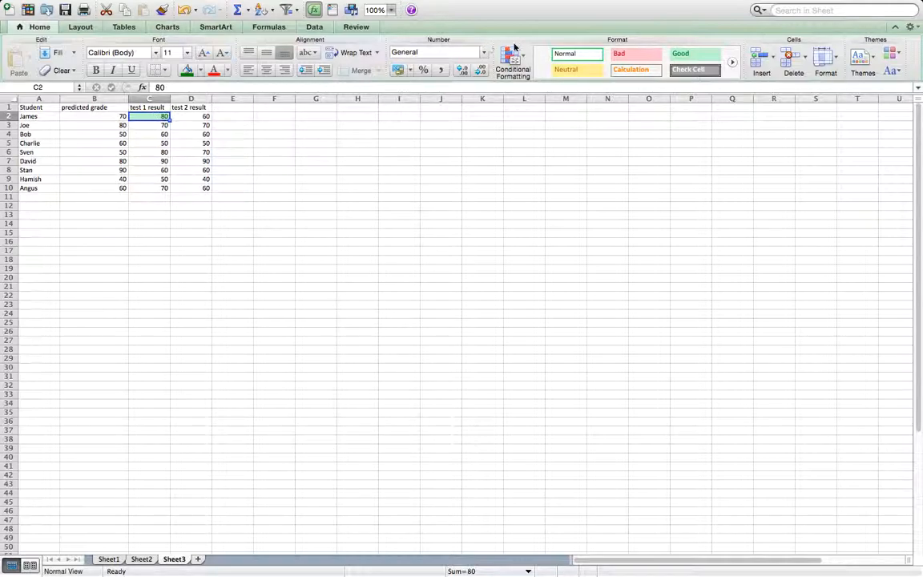
- Add a Less Than rule giving C2 light red fill when below =b2
left_click(512, 61)
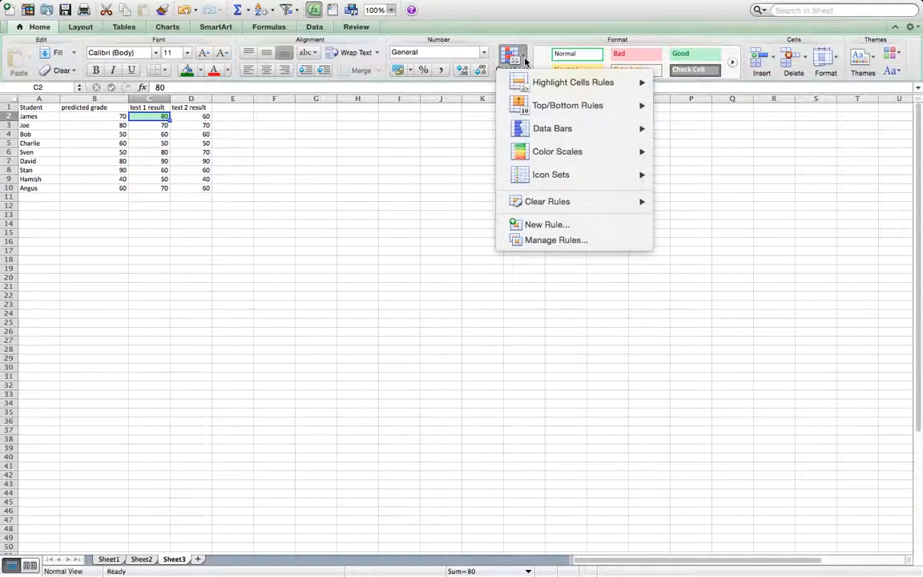
mouse_move(574, 81)
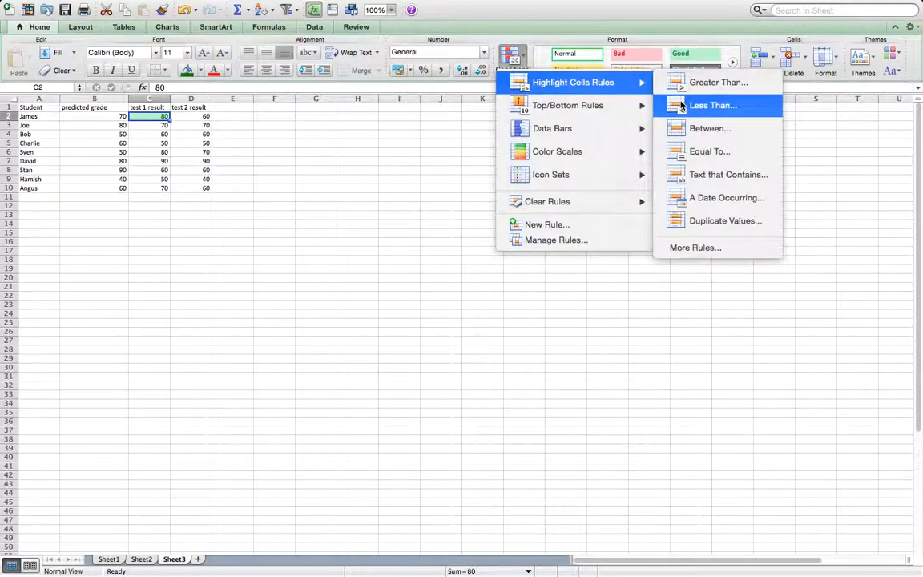
left_click(712, 105)
type("=b2")
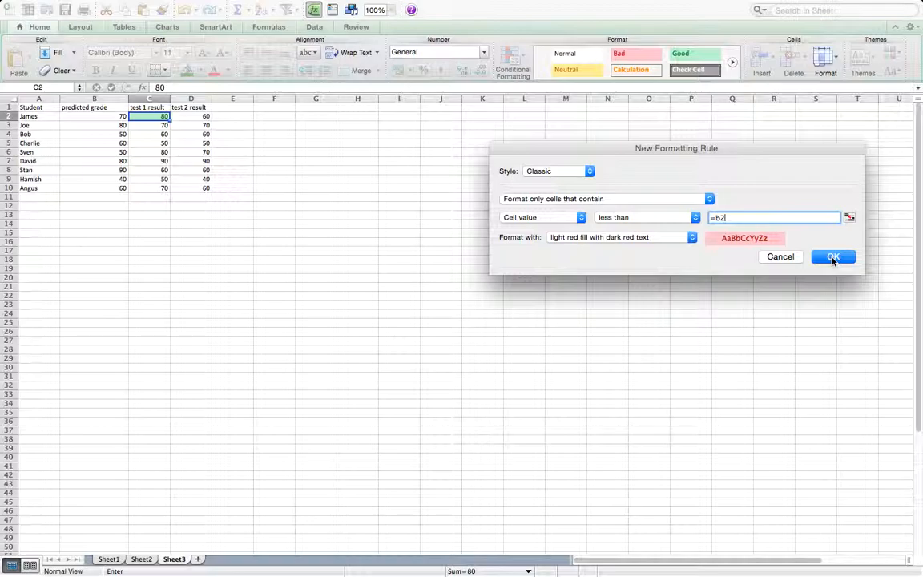
left_click(833, 256)
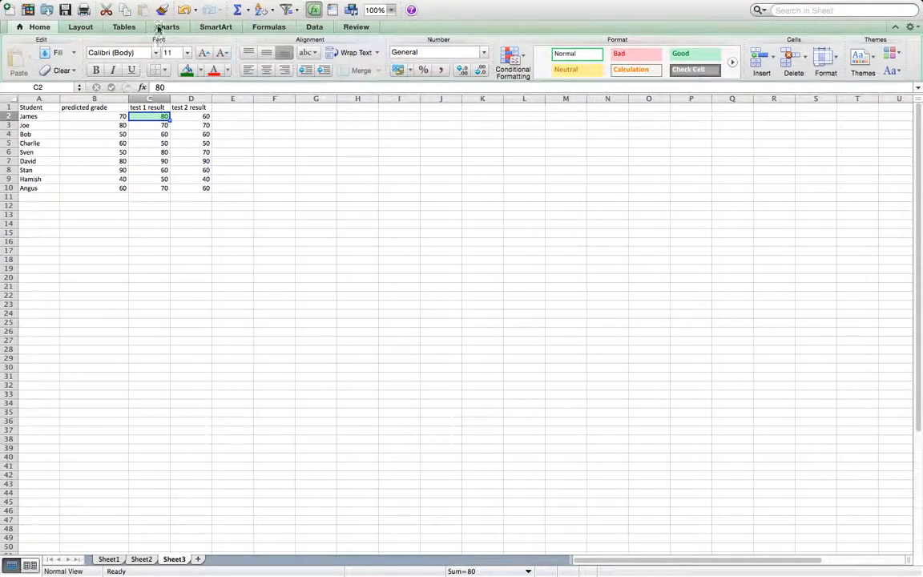
mouse_move(160, 10)
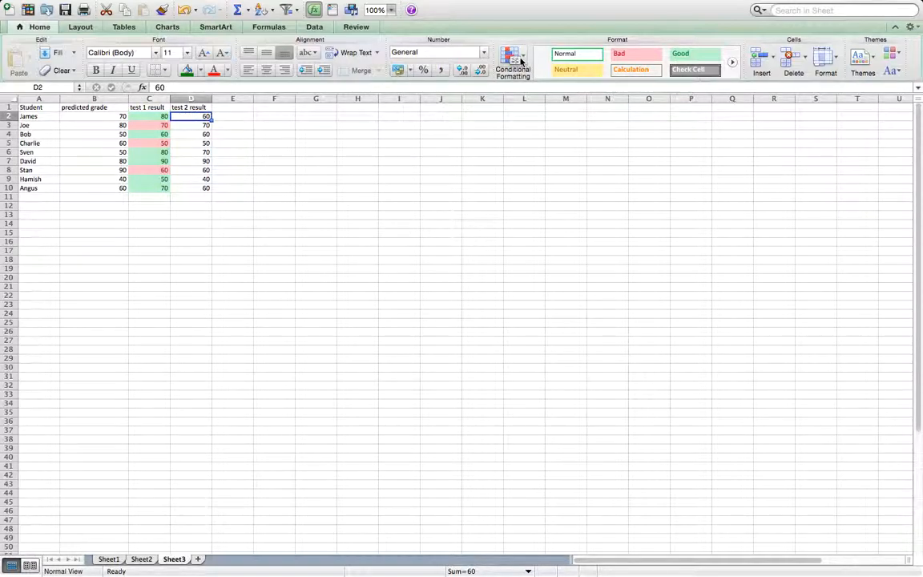
- Start a Greater Than rule for D2 compared against =b2 and choose its highlight format
left_click(513, 61)
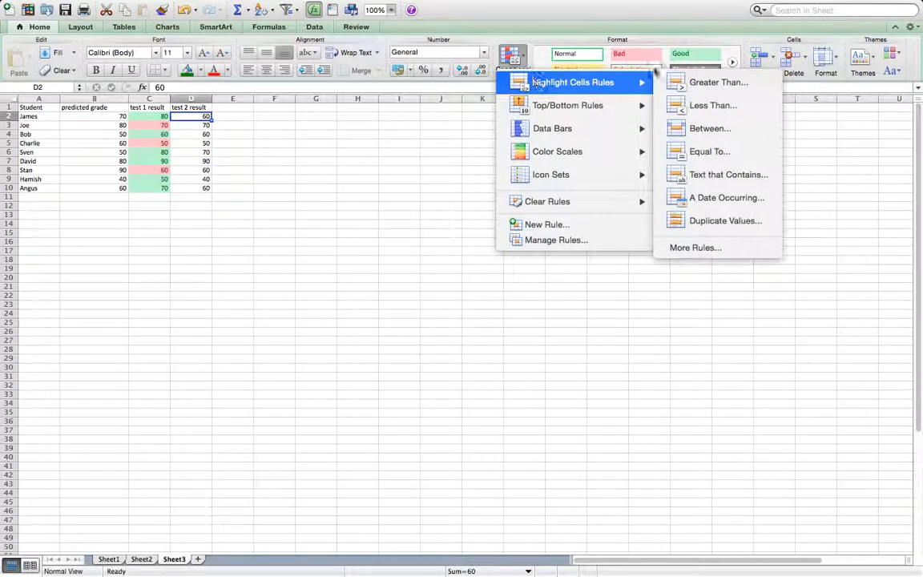
left_click(717, 82)
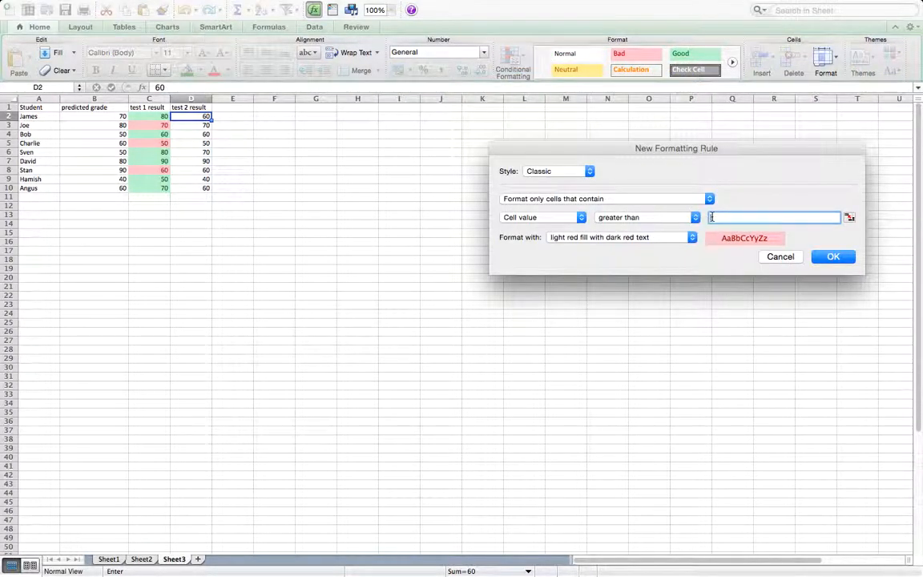
type("=b2")
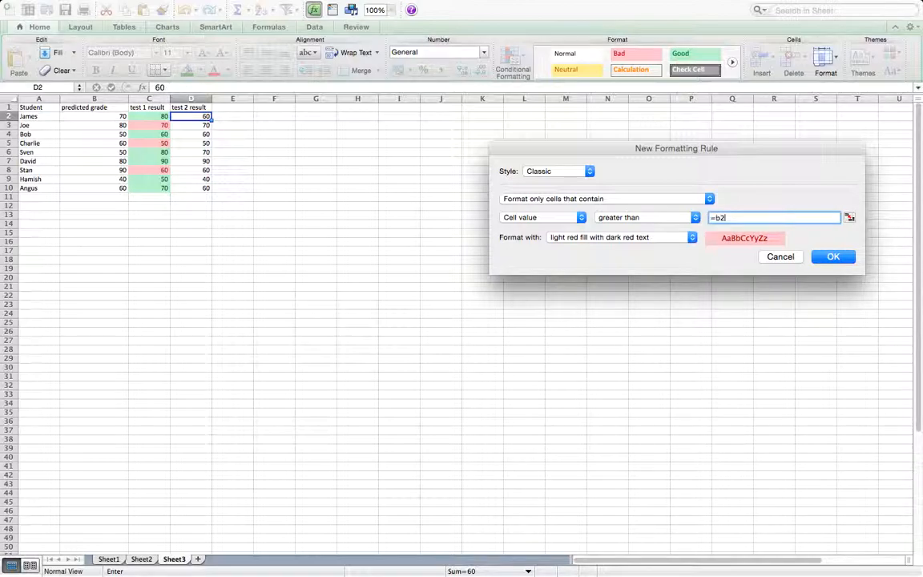
left_click(692, 237)
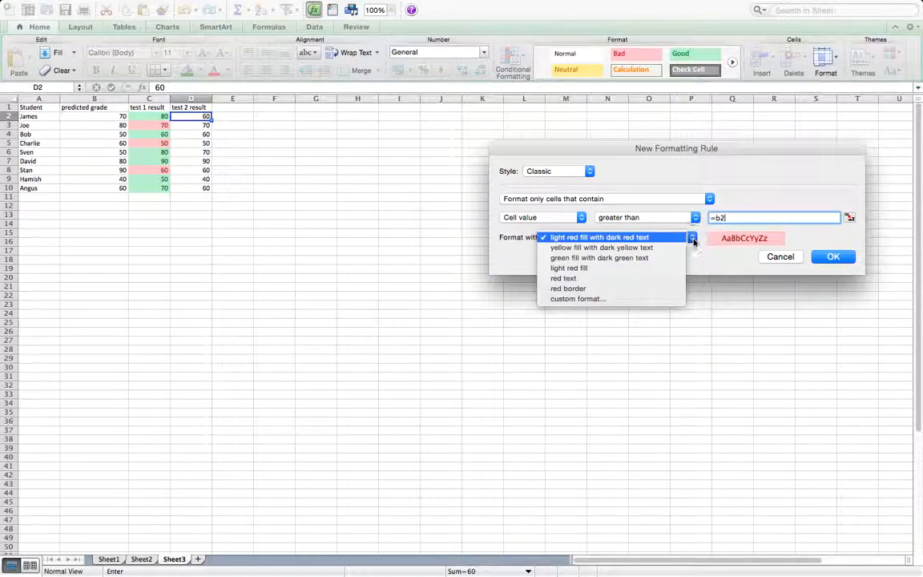
mouse_move(599, 256)
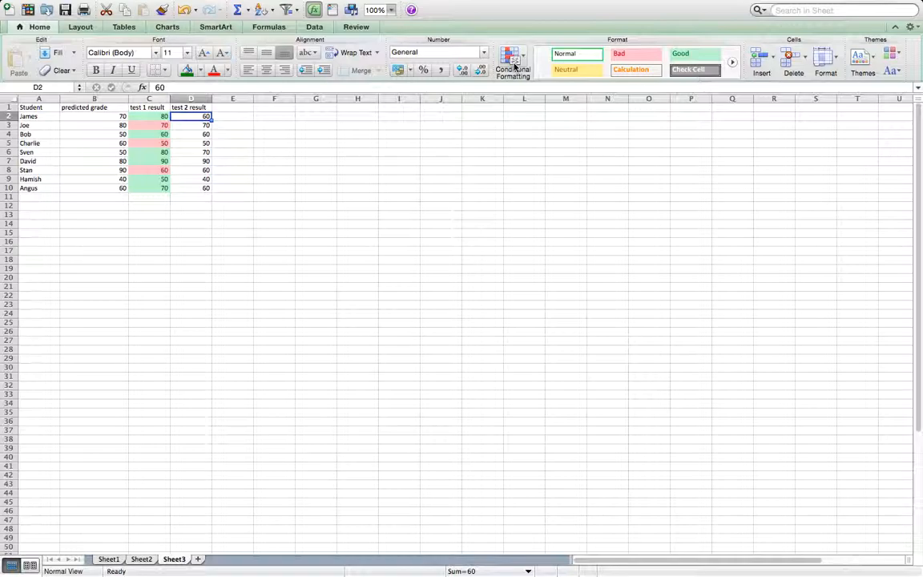
- Add a Less Than rule giving D2 light red fill when below =b2
left_click(513, 61)
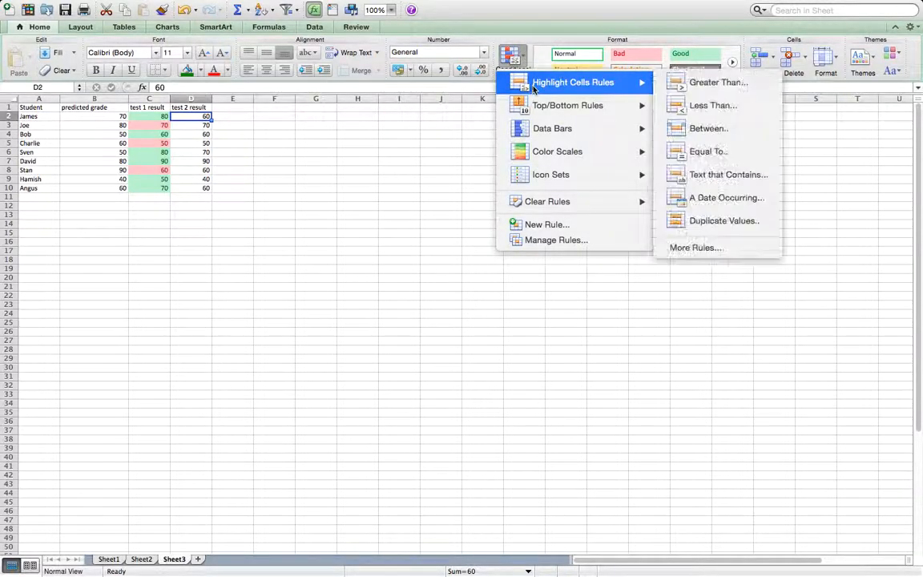
mouse_move(628, 83)
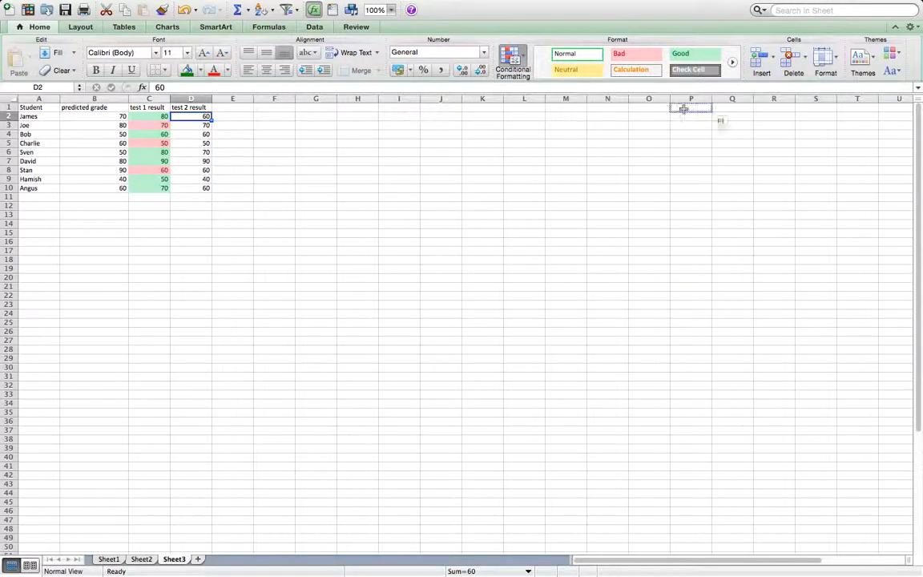
left_click(512, 64)
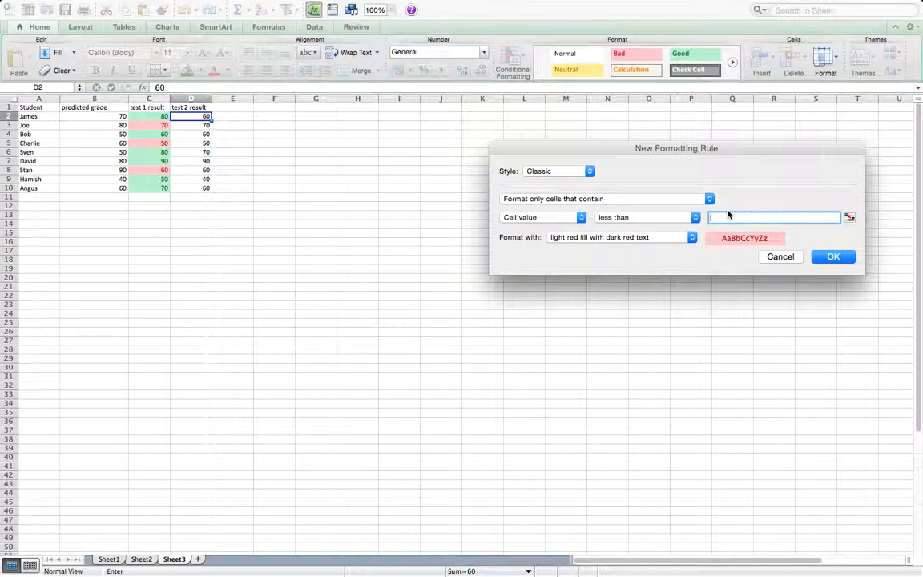
type("=b2!")
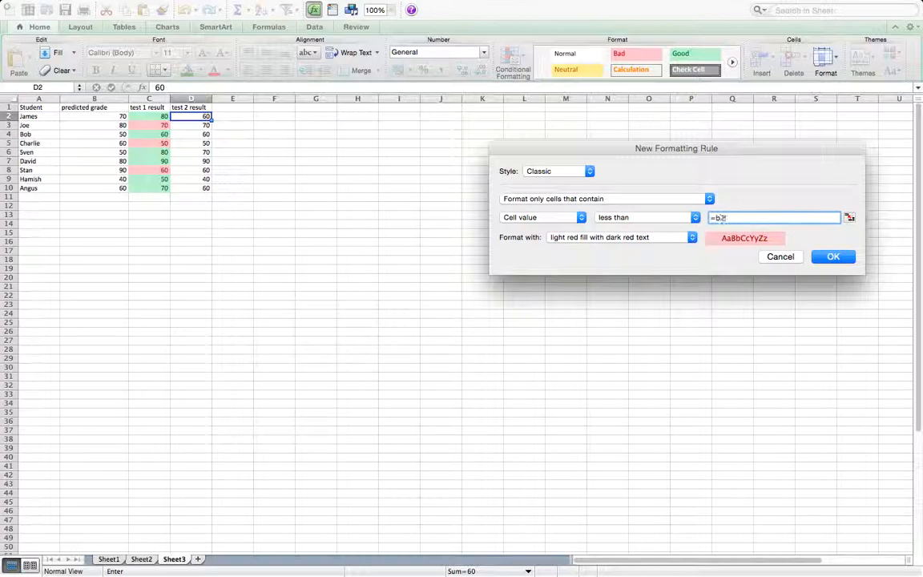
left_click(833, 256)
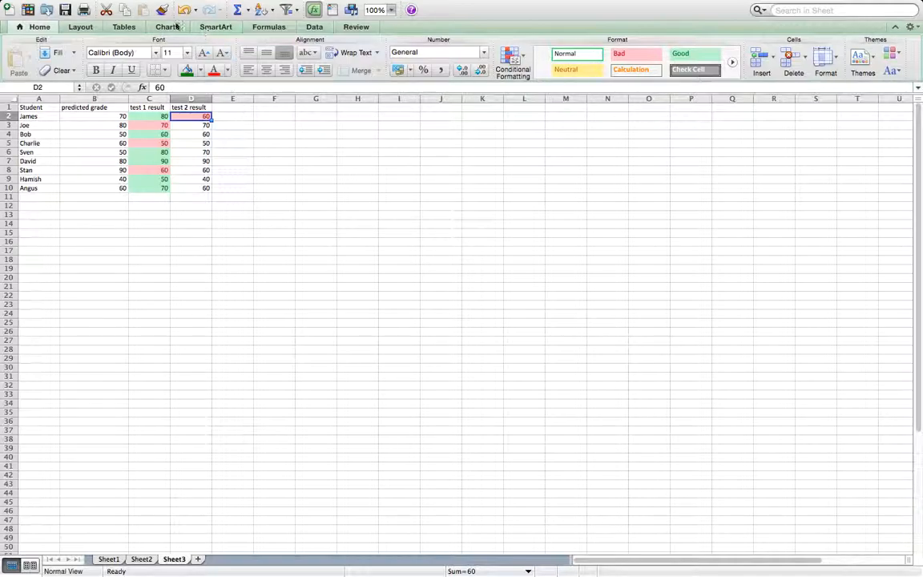
- Copy D2's conditional formatting down to D3:D10 with Format Painter
left_click(162, 10)
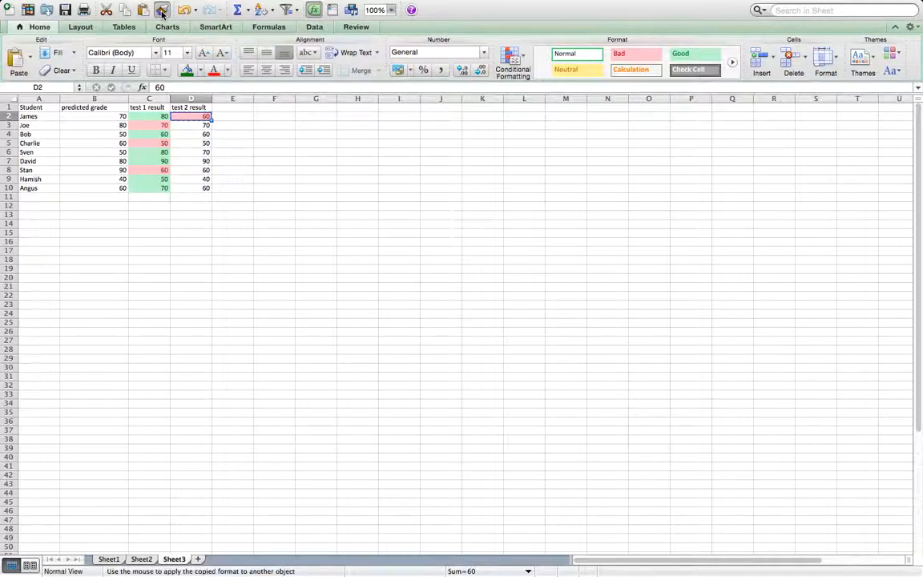
mouse_move(161, 10)
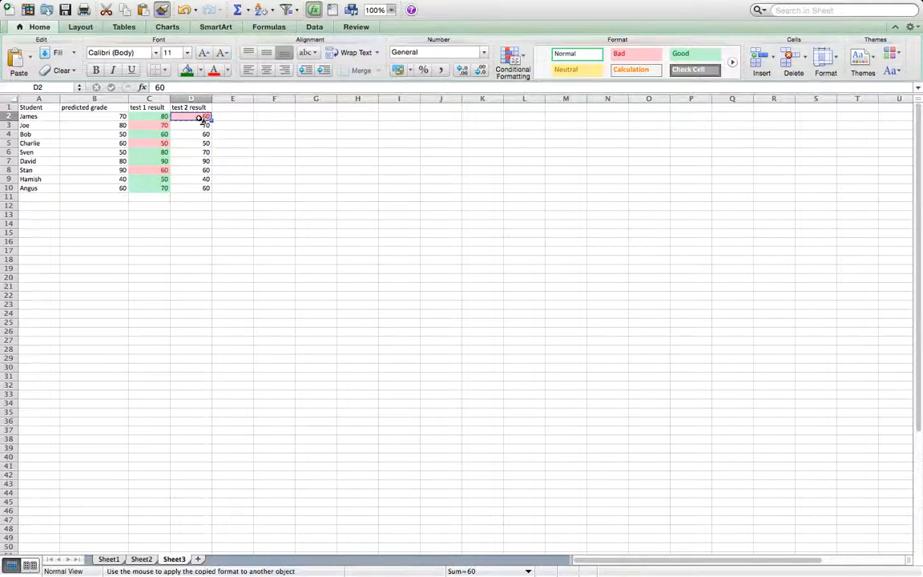
left_click_drag(191, 115, 190, 187)
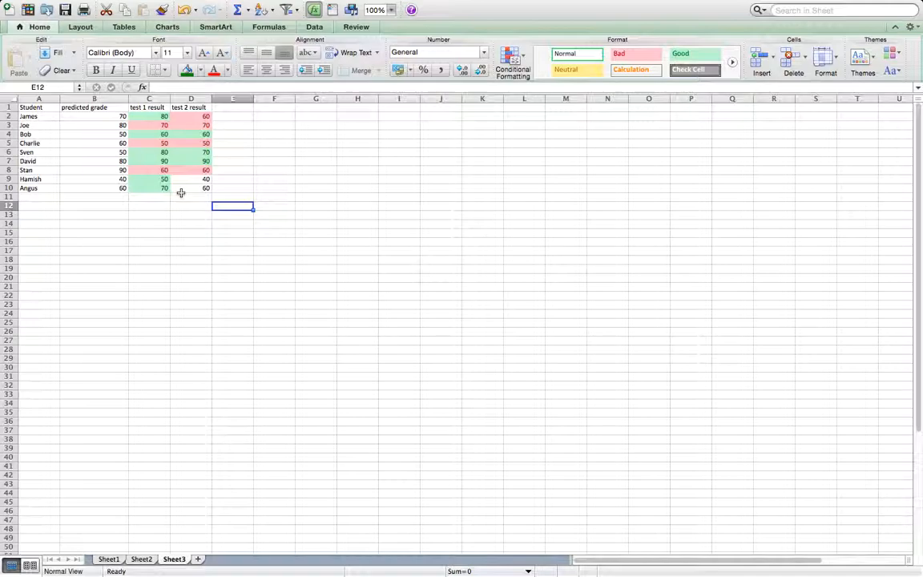
mouse_move(199, 189)
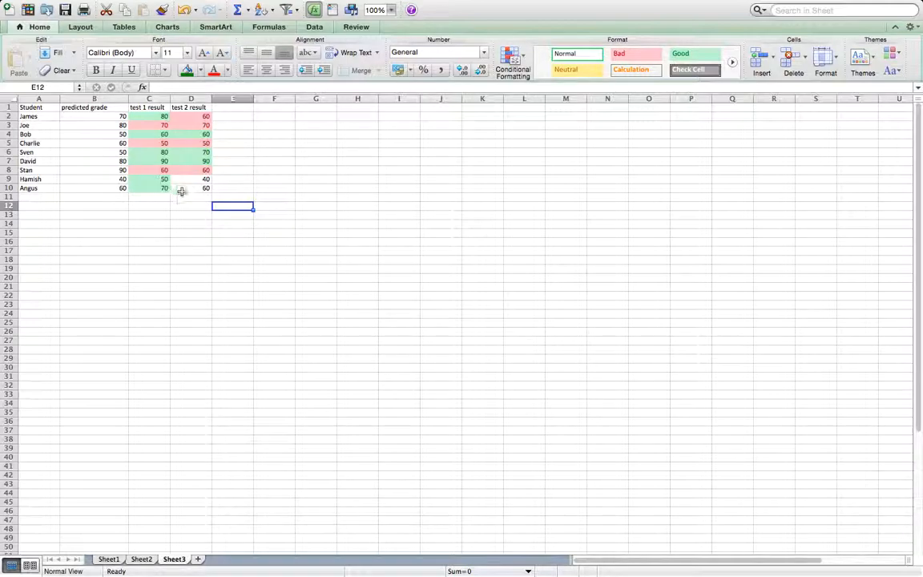
mouse_move(192, 182)
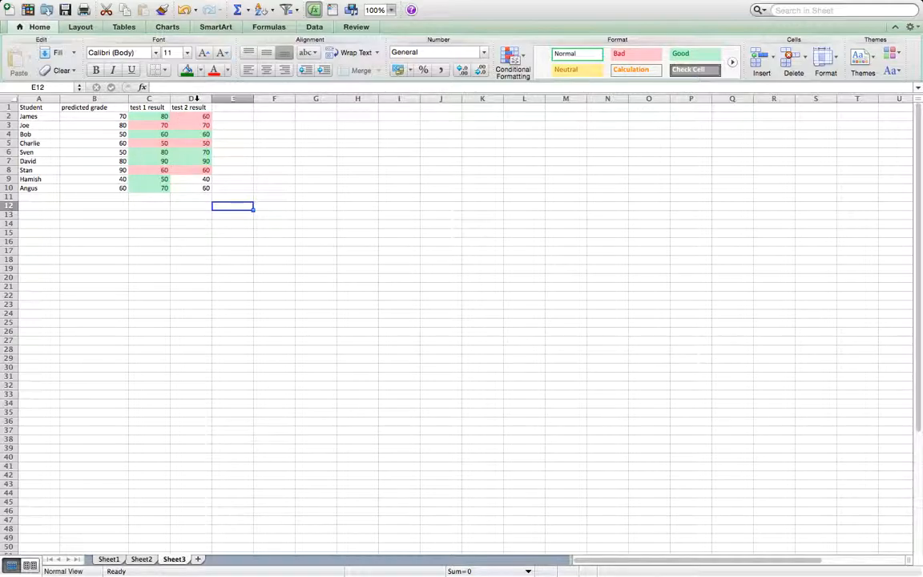
mouse_move(192, 189)
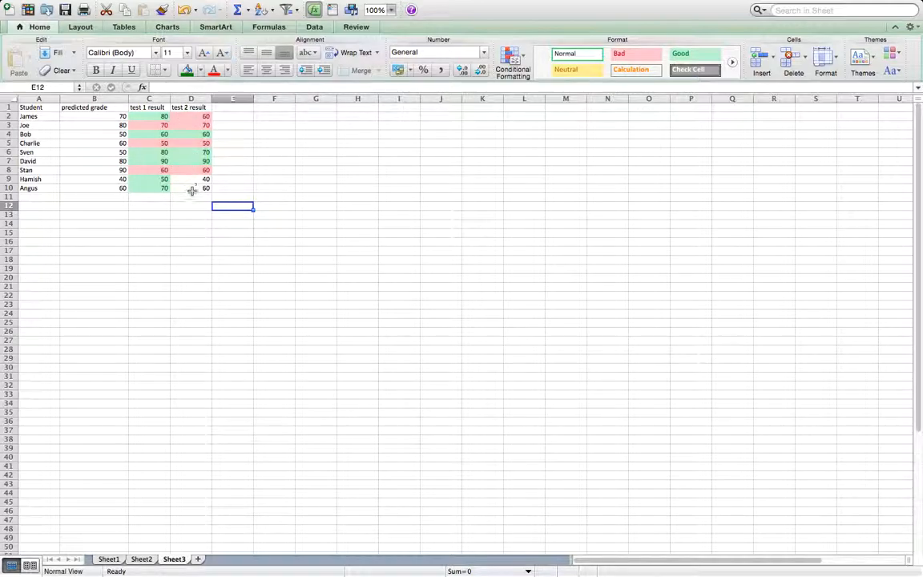